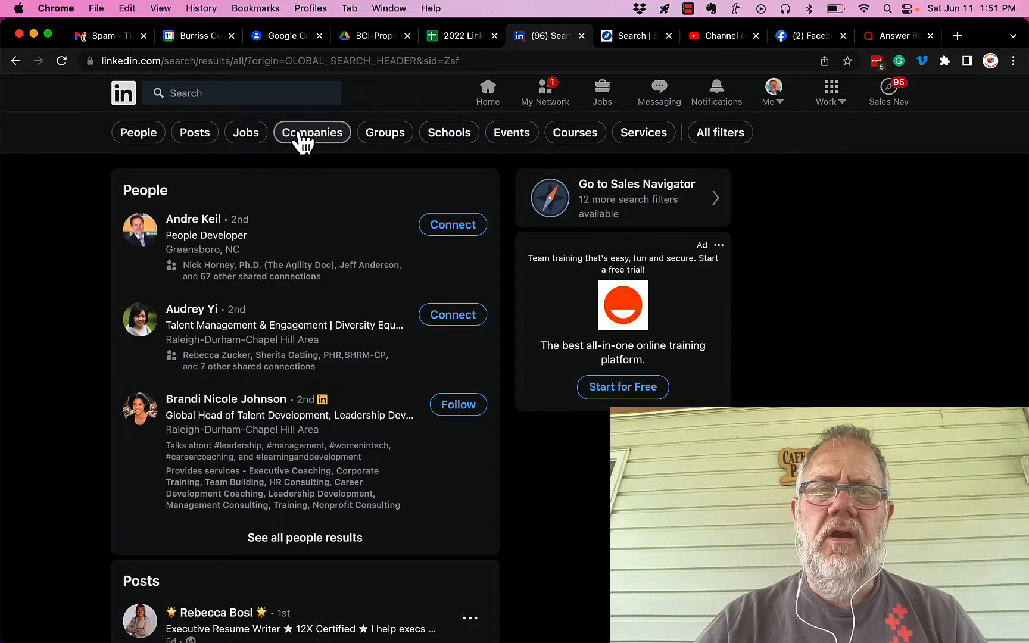
Apply the Companies filter so results list only organizations like Microsoft and Amazon
{"action": "left_click", "coordinate": [311, 133]}
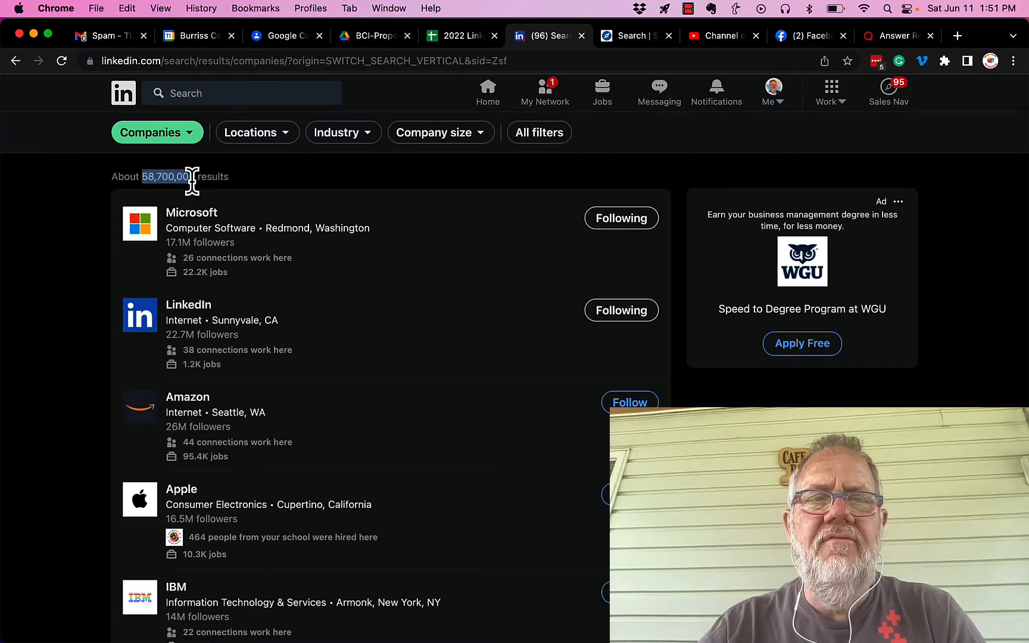
{"action": "mouse_move", "coordinate": [360, 184]}
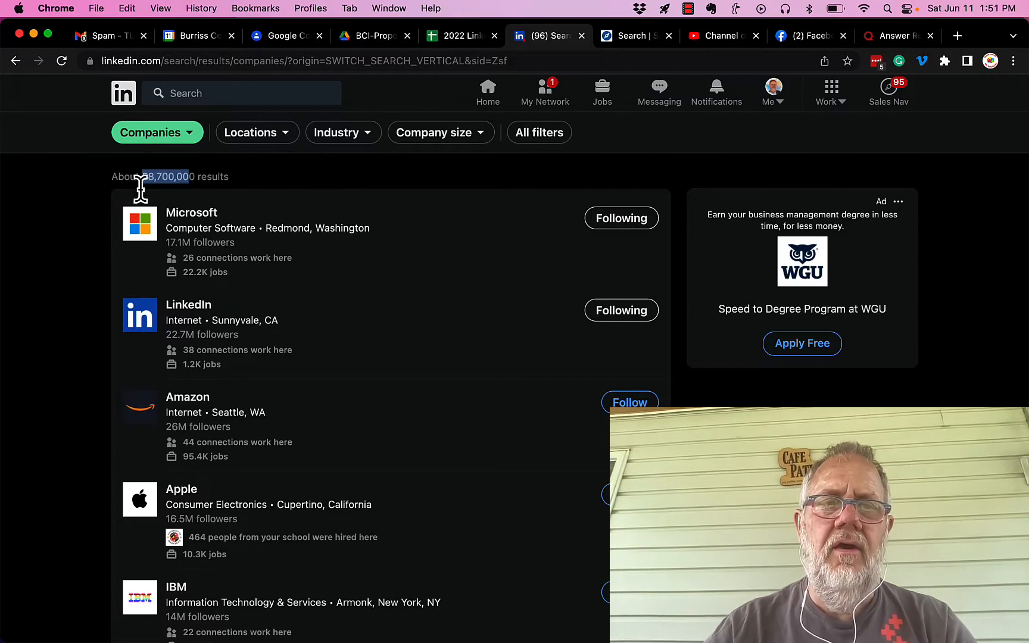
{"action": "mouse_move", "coordinate": [293, 193]}
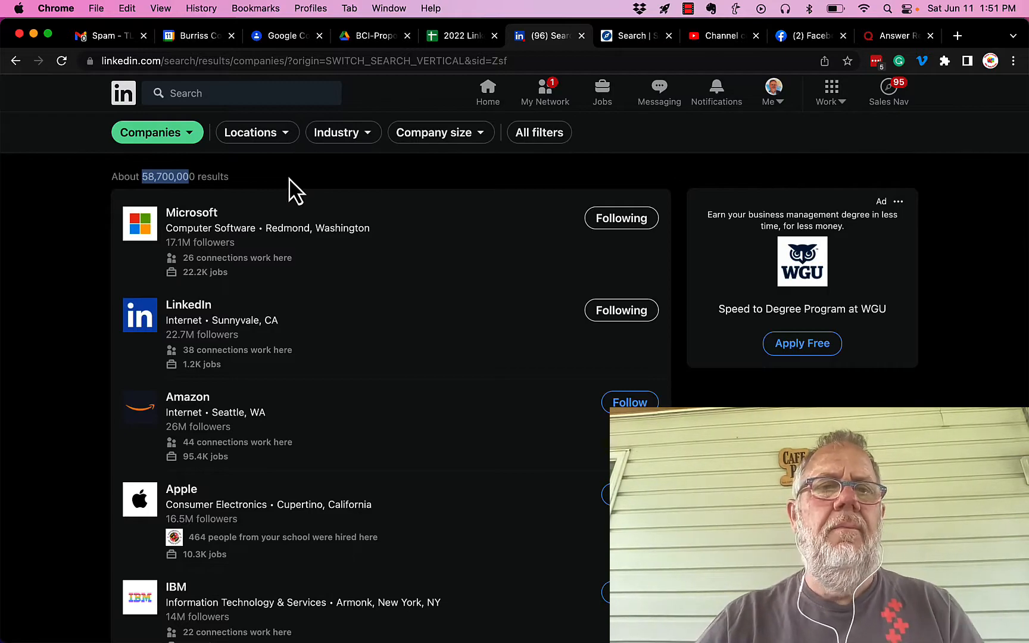
{"action": "mouse_move", "coordinate": [257, 132]}
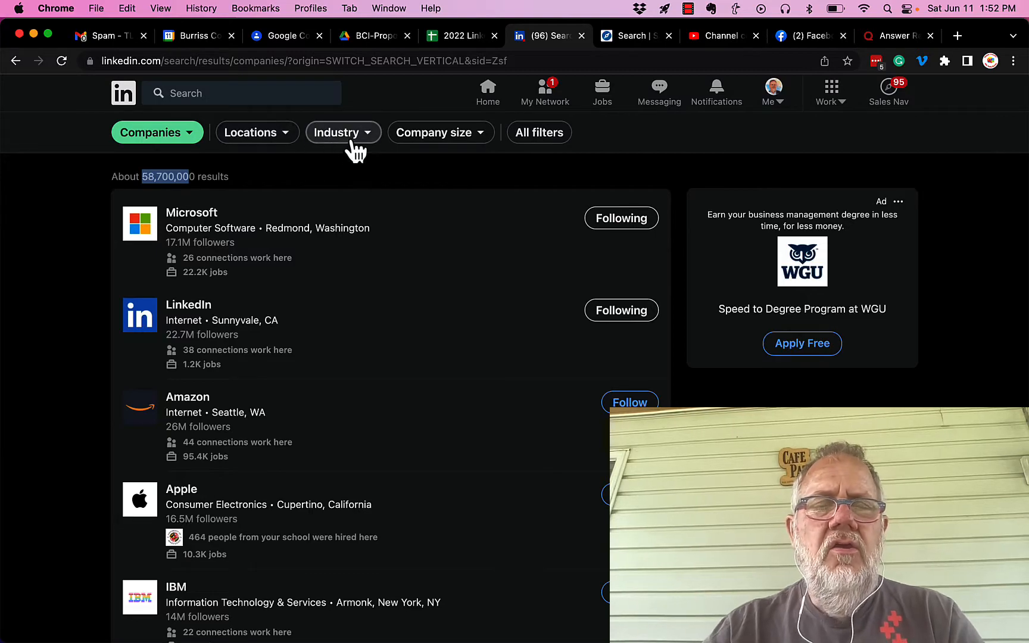
{"action": "left_click", "coordinate": [337, 132]}
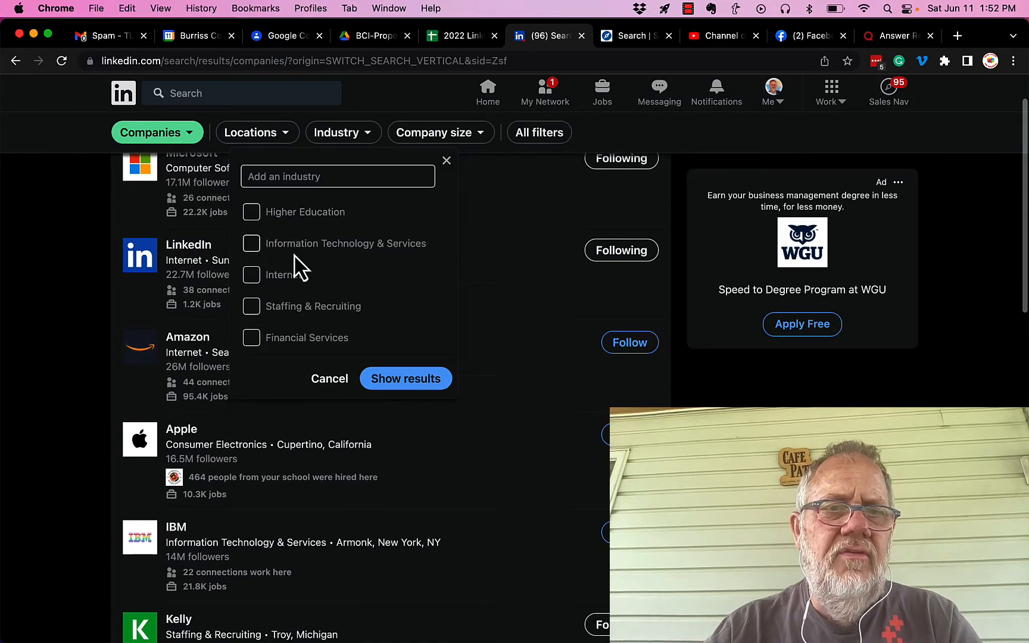
{"action": "mouse_move", "coordinate": [430, 138]}
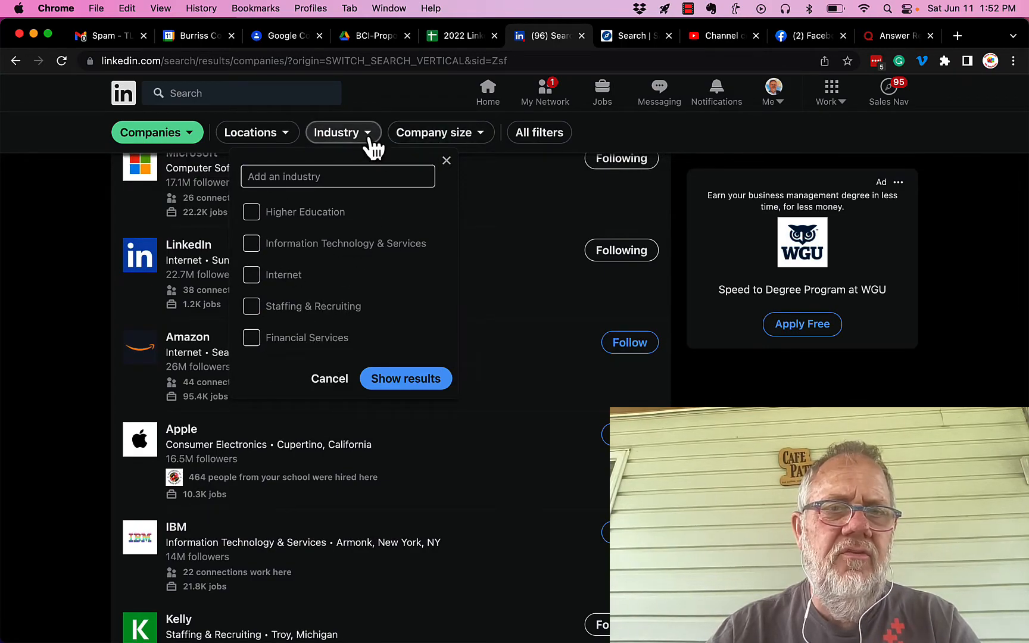
{"action": "left_click", "coordinate": [441, 132]}
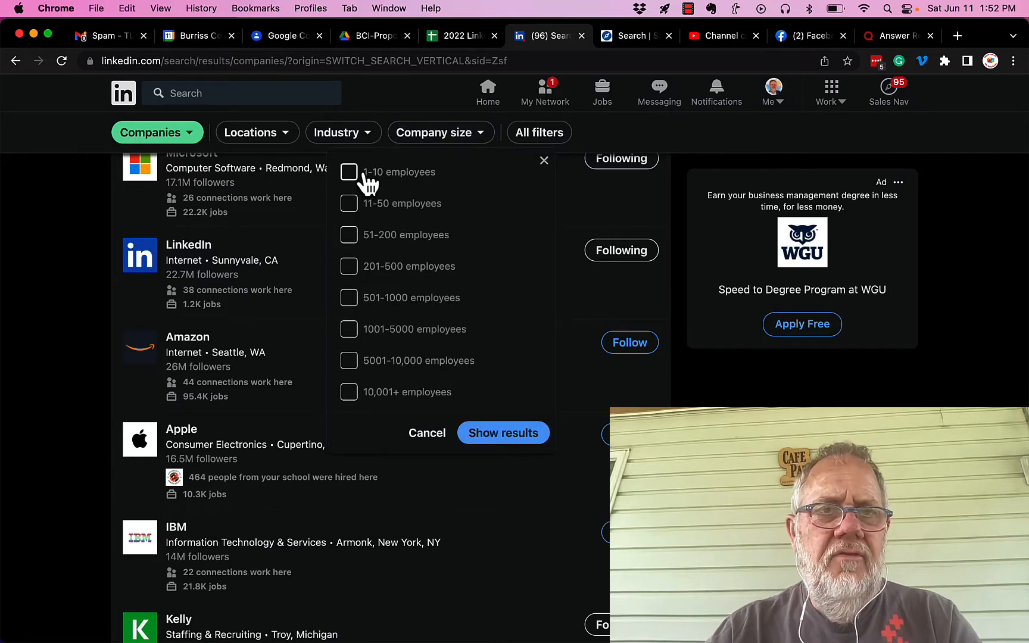
{"action": "mouse_move", "coordinate": [417, 427]}
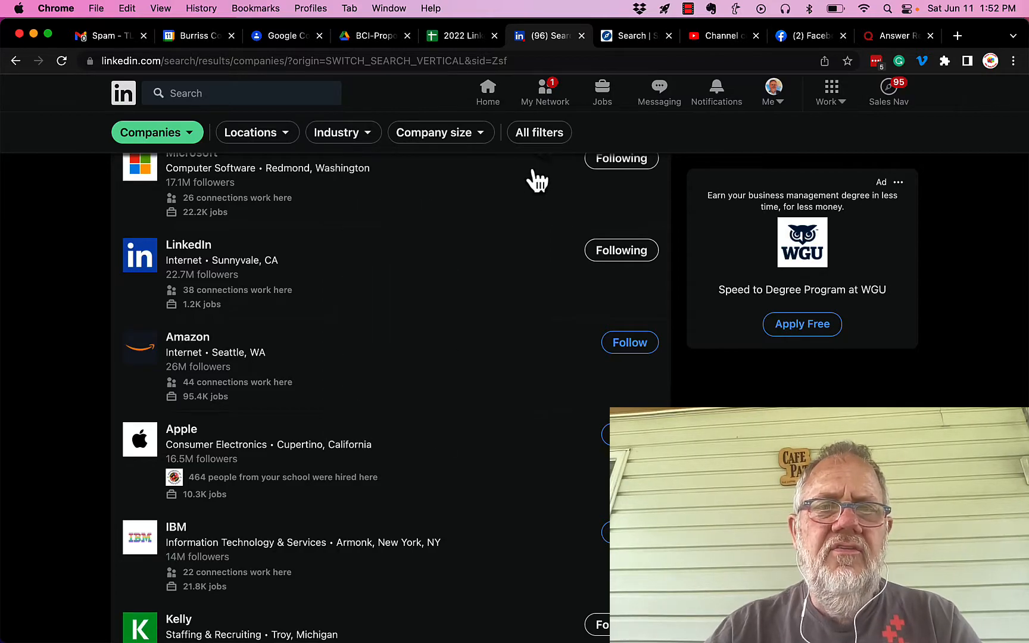
Filter companies to 1st connections and Staffing & Recruiting, then show the 3 results
{"action": "left_click", "coordinate": [539, 132]}
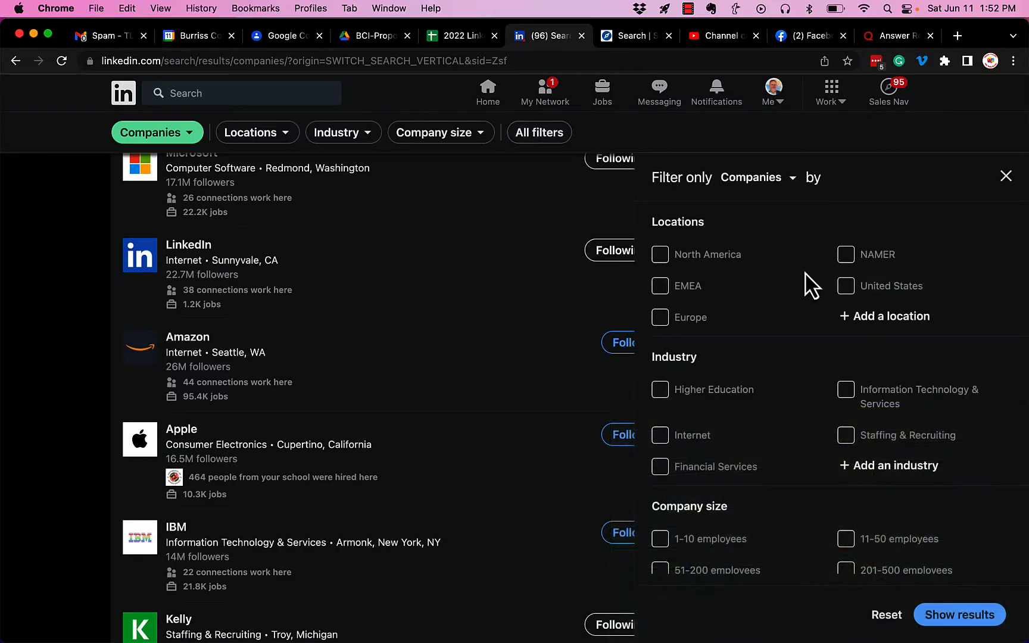
{"action": "scroll", "scroll_direction": "down", "scroll_amount": 3}
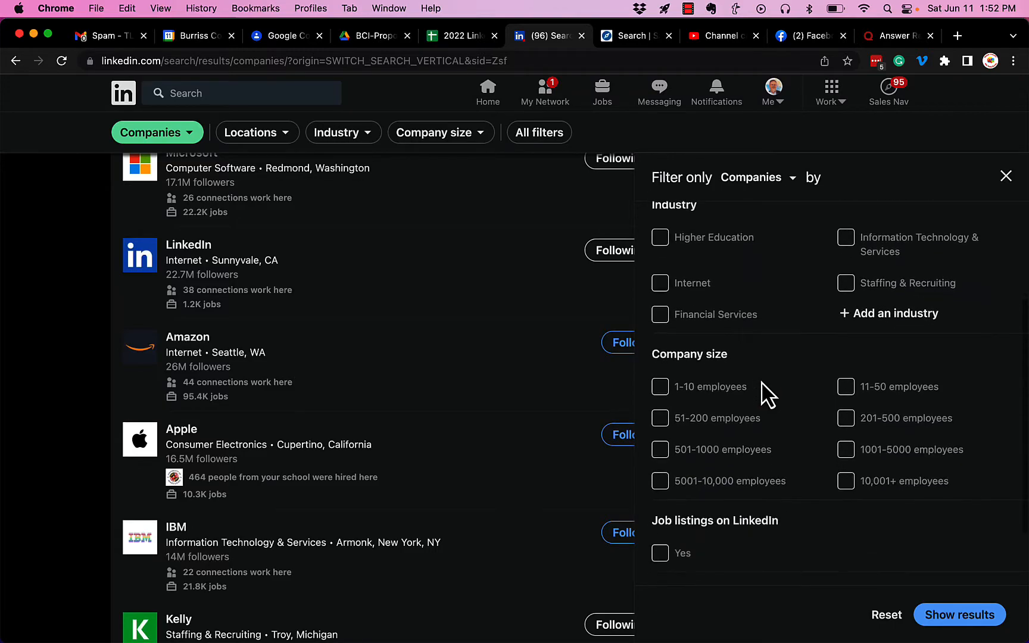
{"action": "scroll", "scroll_direction": "down", "scroll_amount": 3}
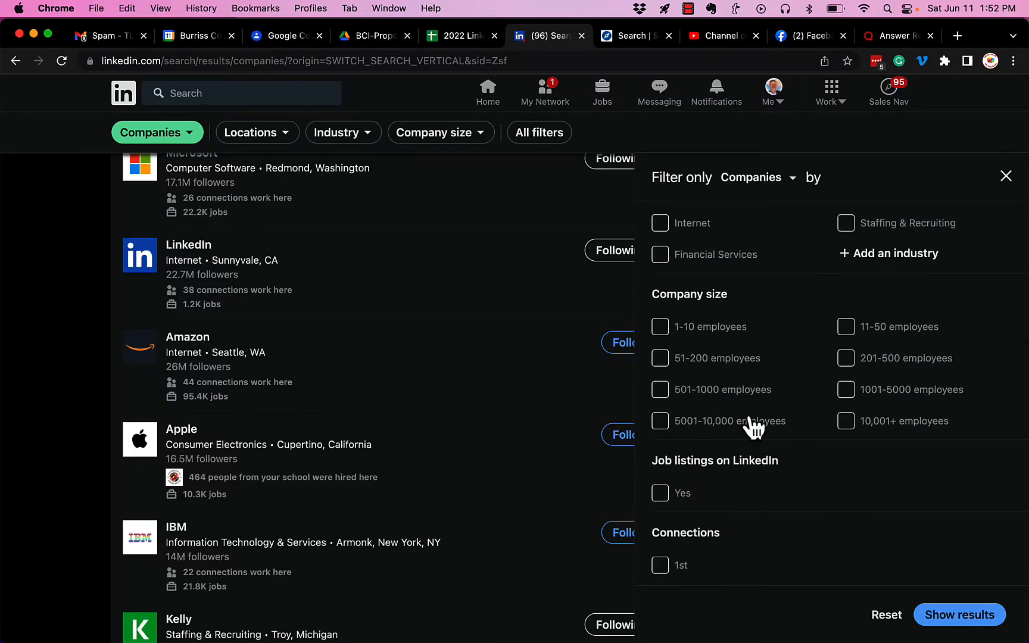
{"action": "mouse_move", "coordinate": [664, 571]}
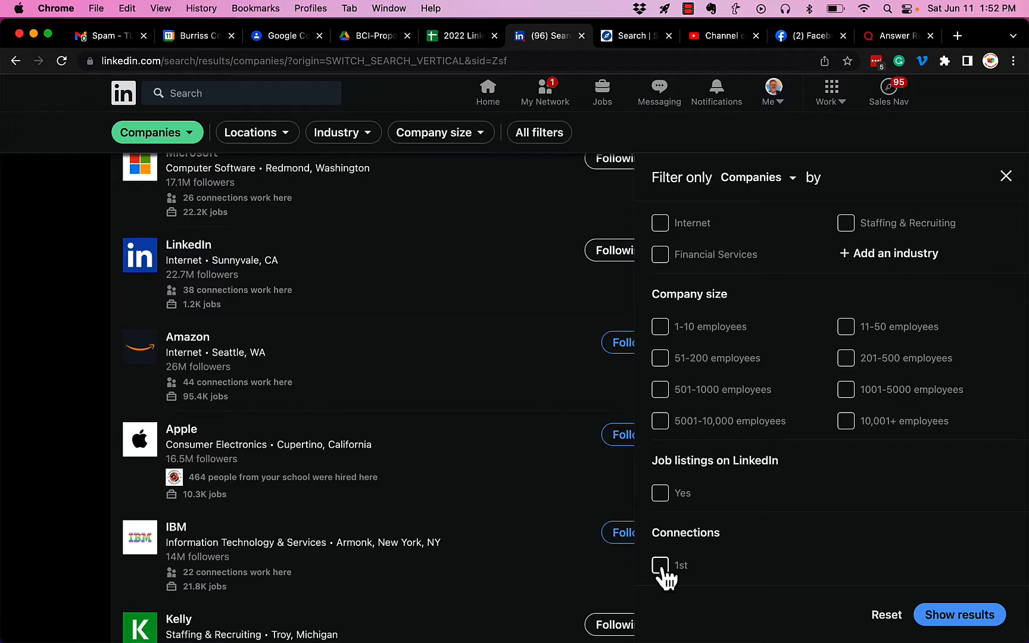
{"action": "left_click", "coordinate": [660, 565]}
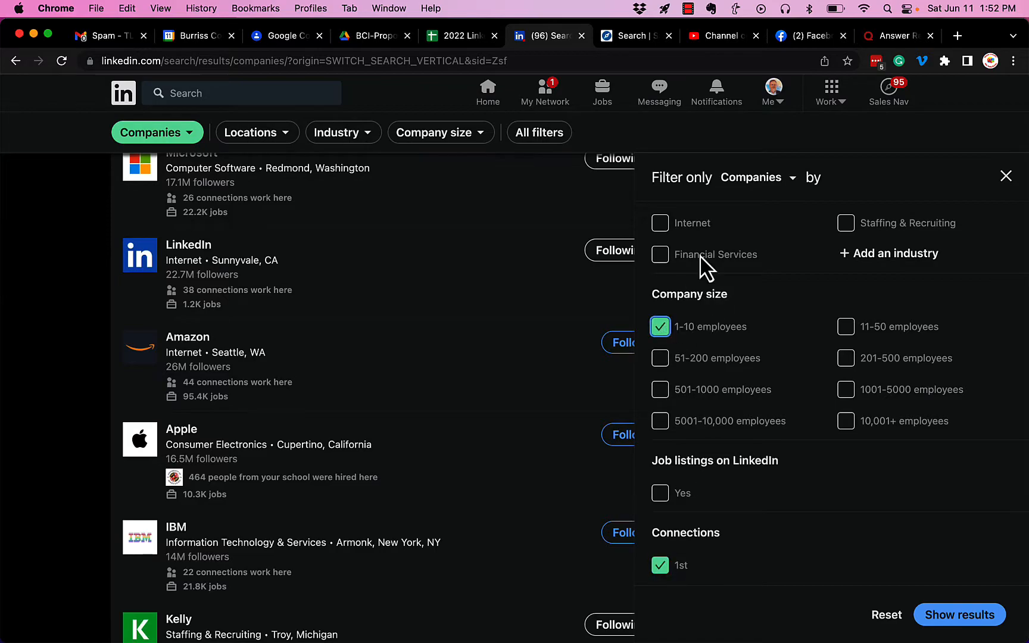
{"action": "left_click", "coordinate": [846, 222]}
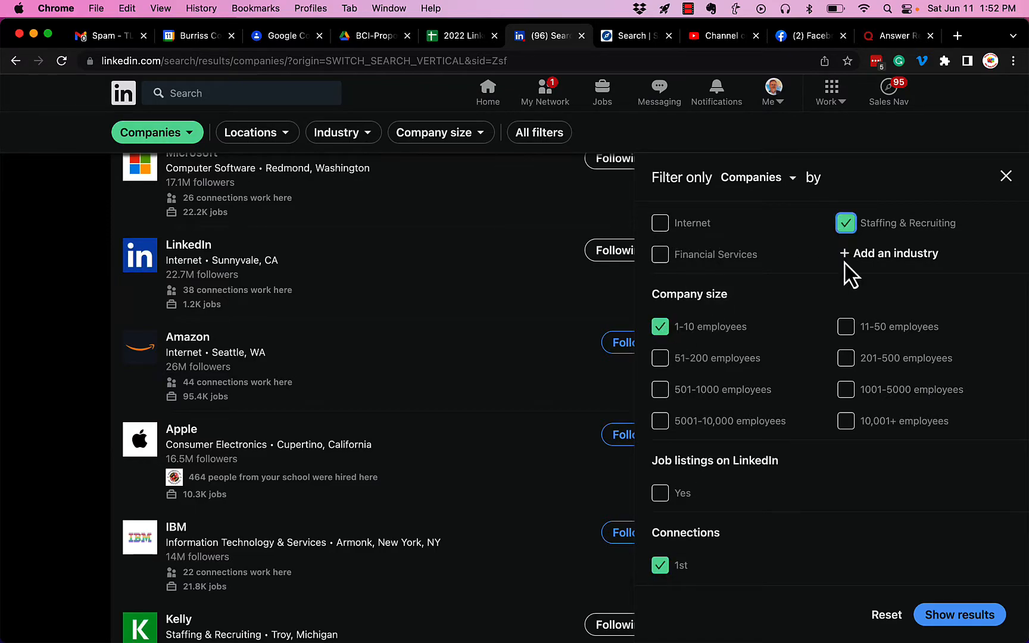
{"action": "left_click", "coordinate": [958, 615]}
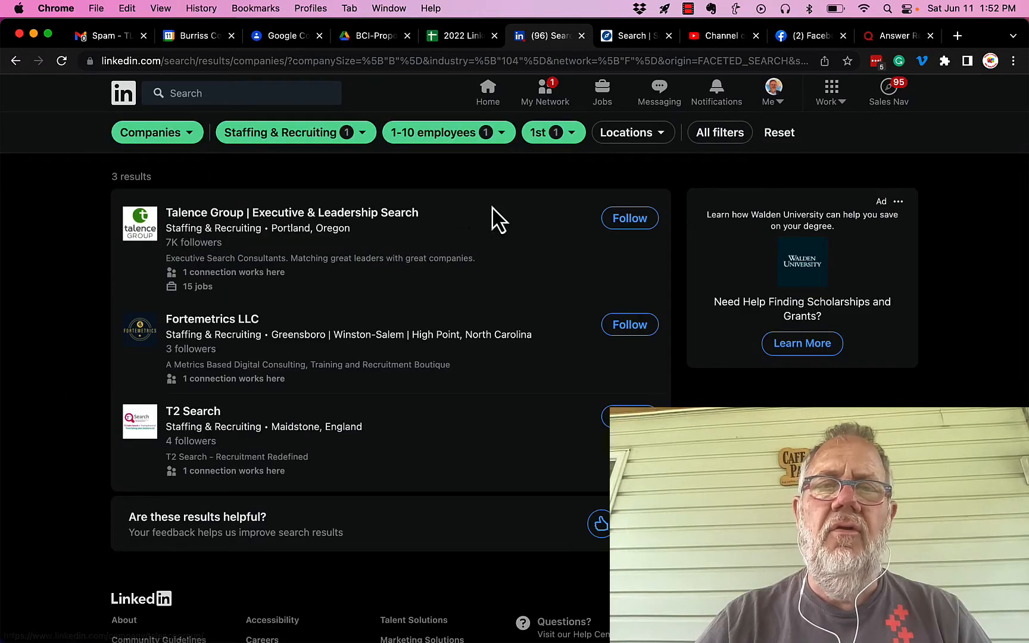
{"action": "mouse_move", "coordinate": [358, 491]}
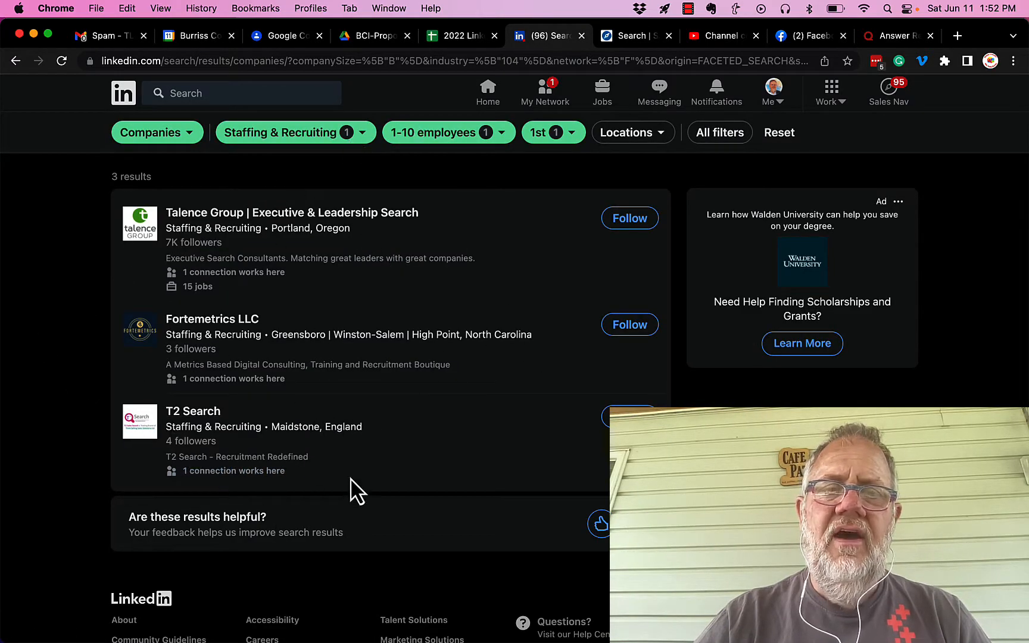
{"action": "mouse_move", "coordinate": [492, 385]}
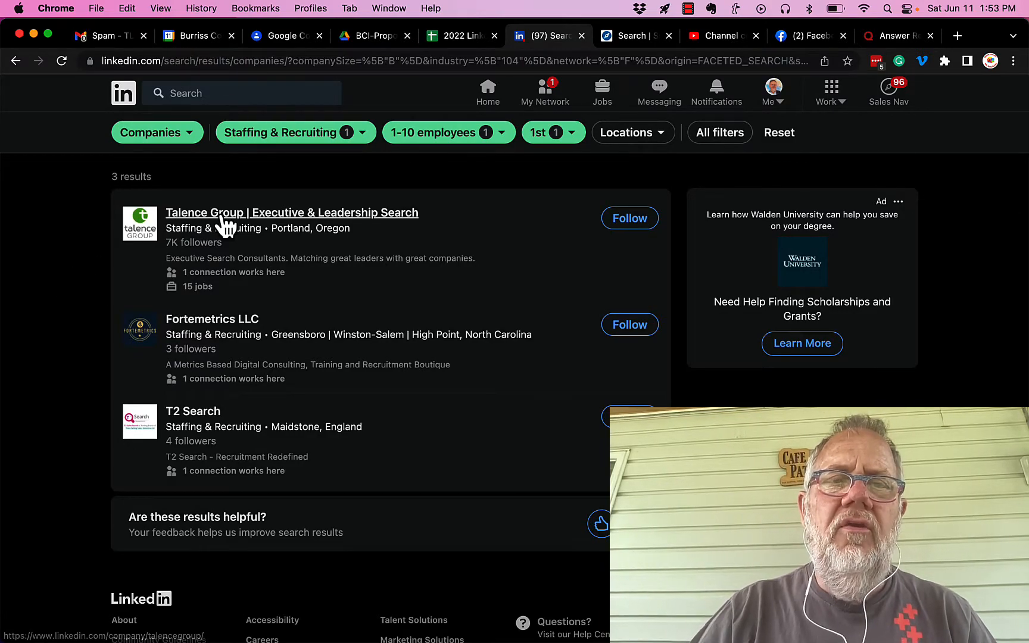
Right-click the Talence Group result, then return to the LinkedIn home feed
{"action": "right_click", "coordinate": [291, 212]}
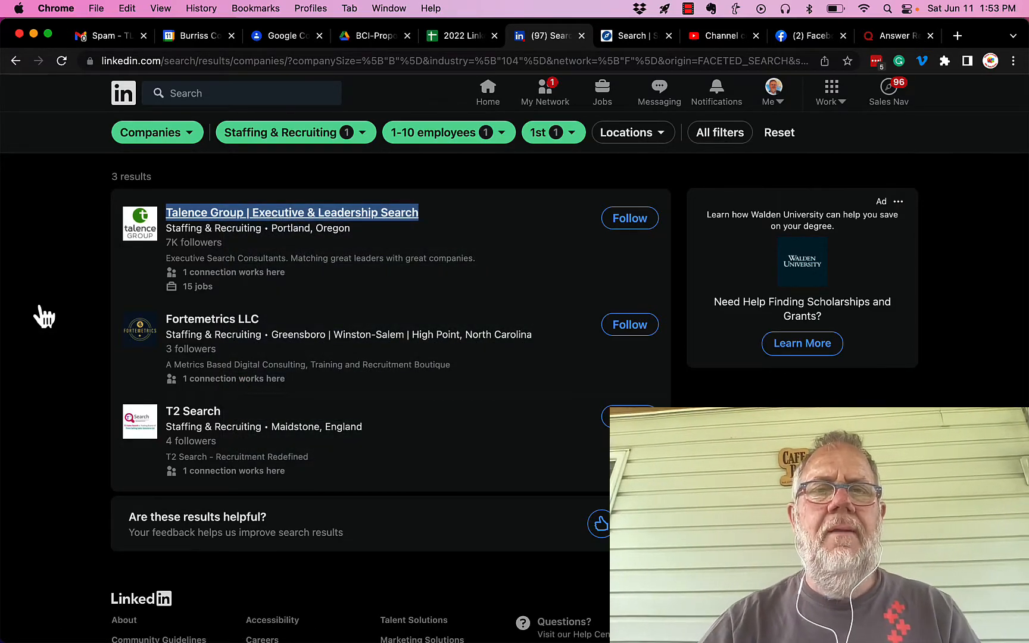
{"action": "left_click", "coordinate": [487, 90]}
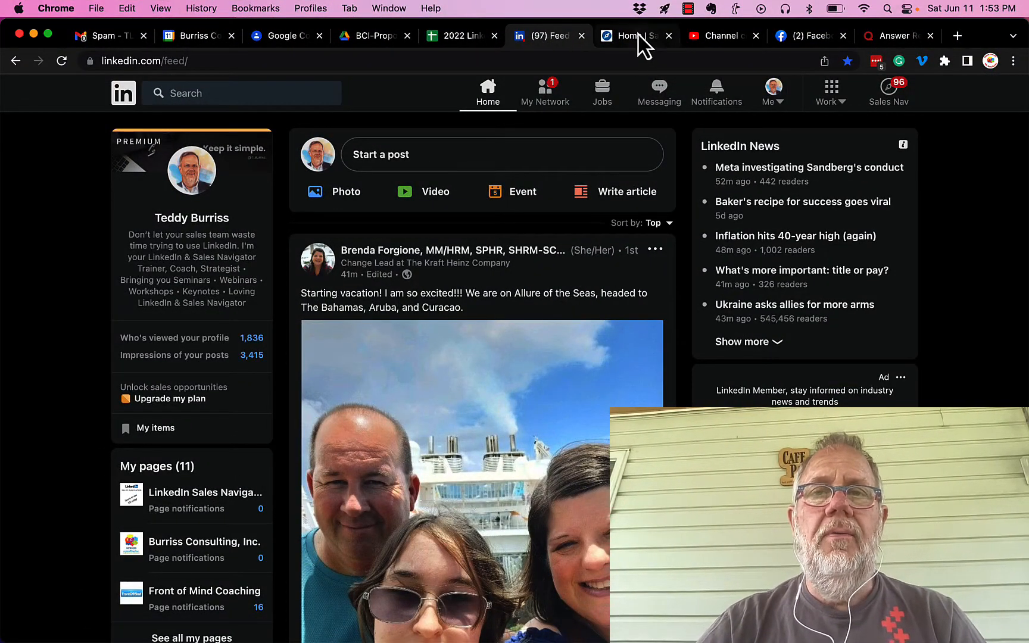
Switch to Sales Navigator and show all account search filters
{"action": "left_click", "coordinate": [634, 35]}
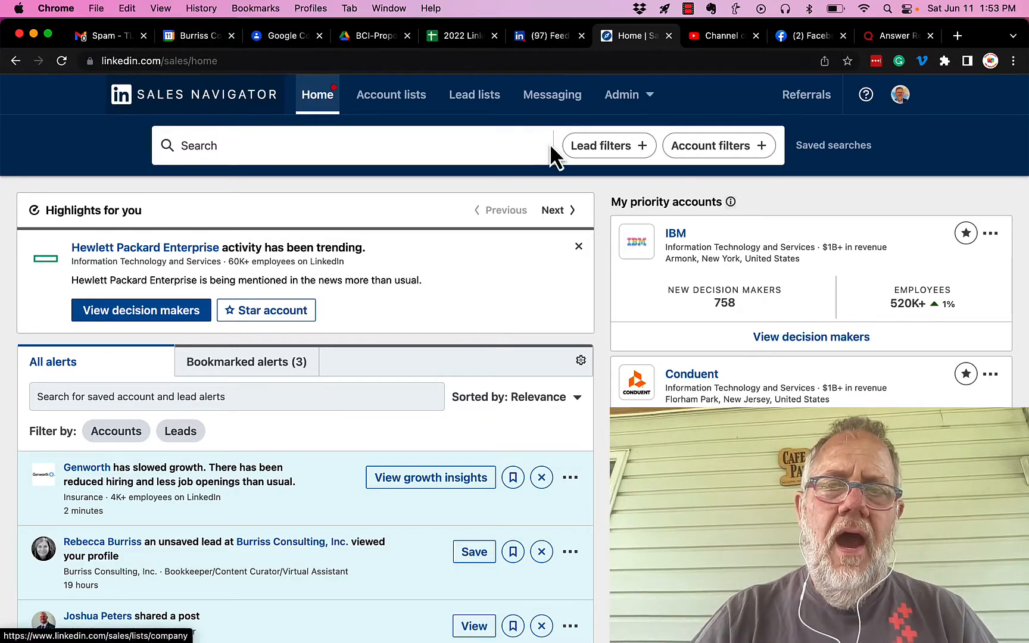
{"action": "left_click", "coordinate": [718, 146]}
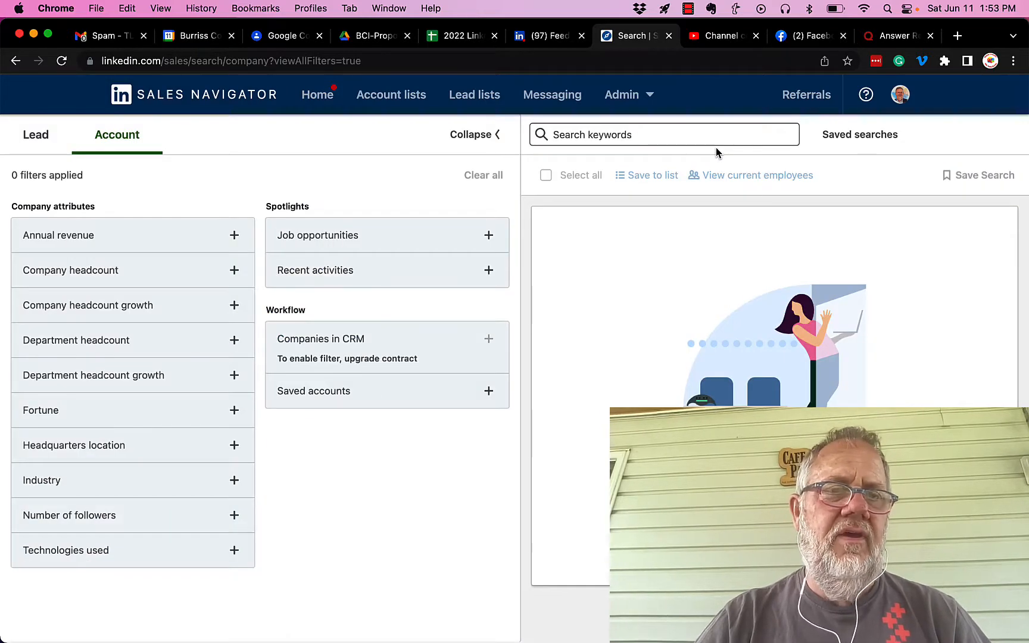
{"action": "mouse_move", "coordinate": [308, 167]}
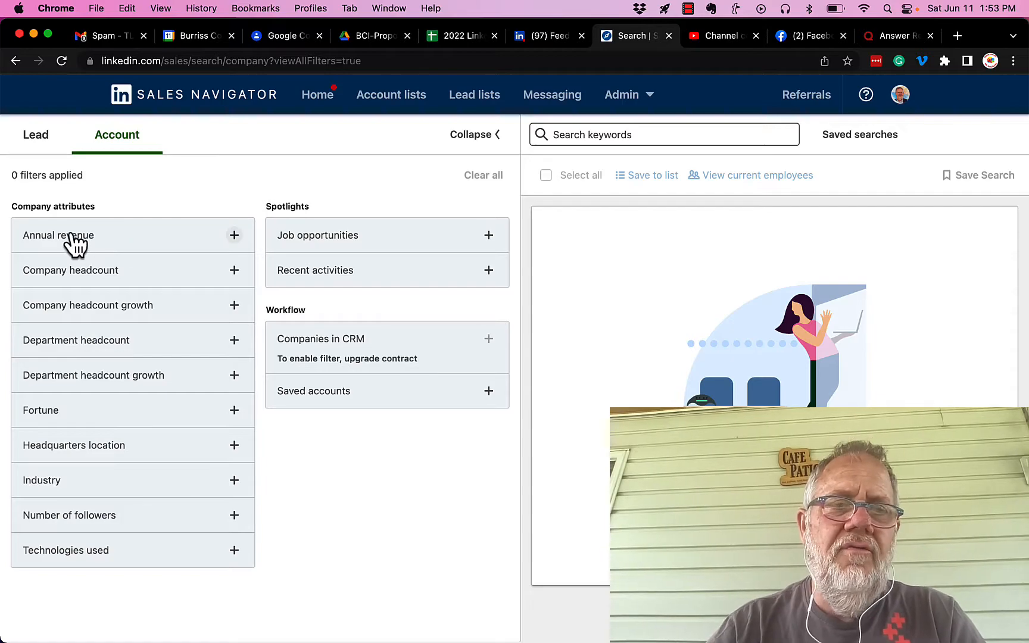
{"action": "mouse_move", "coordinate": [126, 324]}
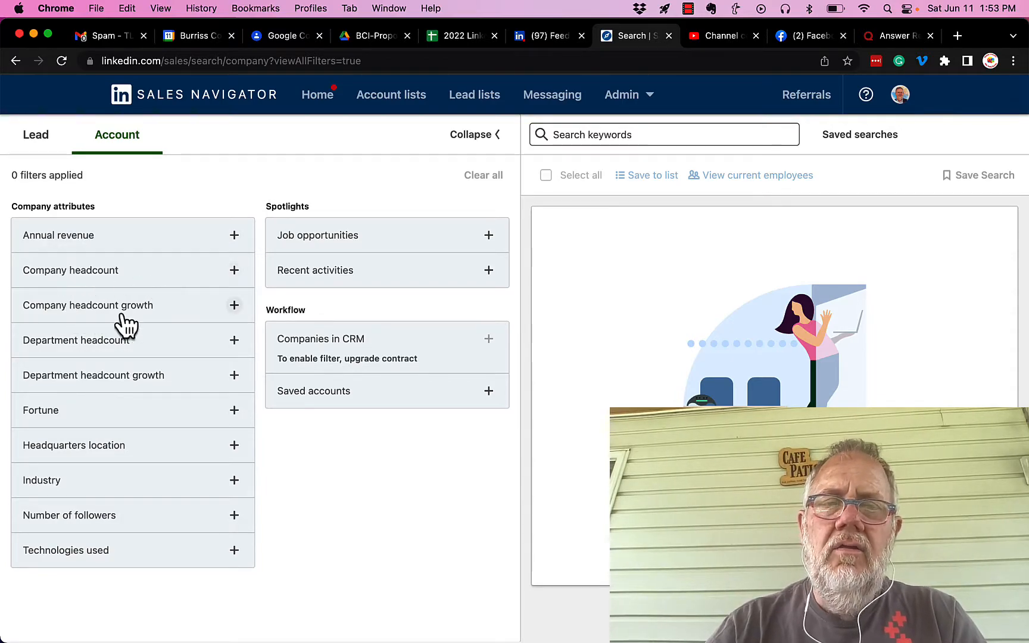
{"action": "mouse_move", "coordinate": [142, 386]}
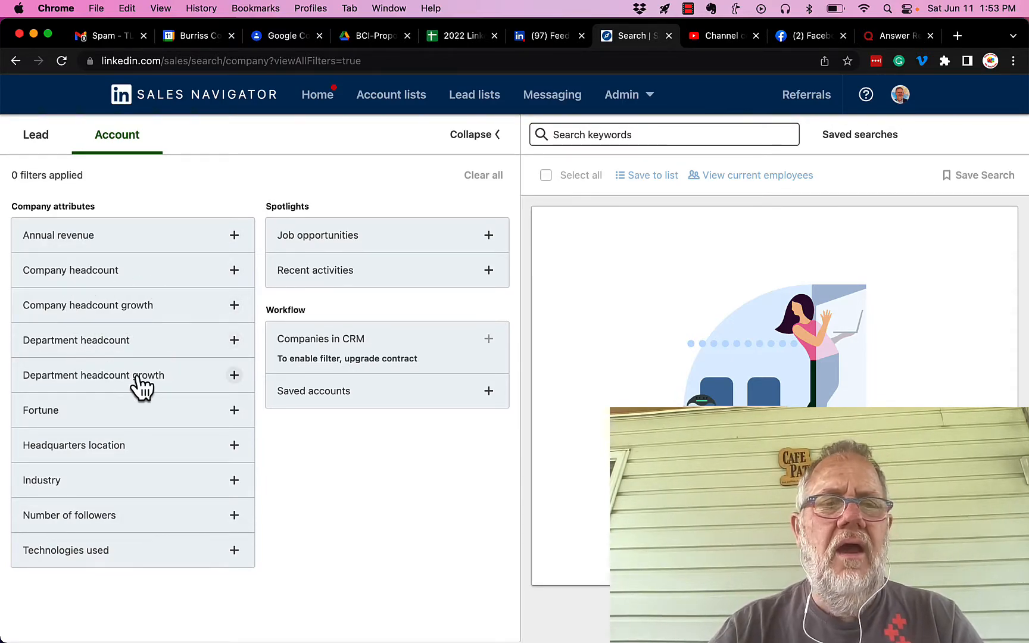
{"action": "mouse_move", "coordinate": [163, 386]}
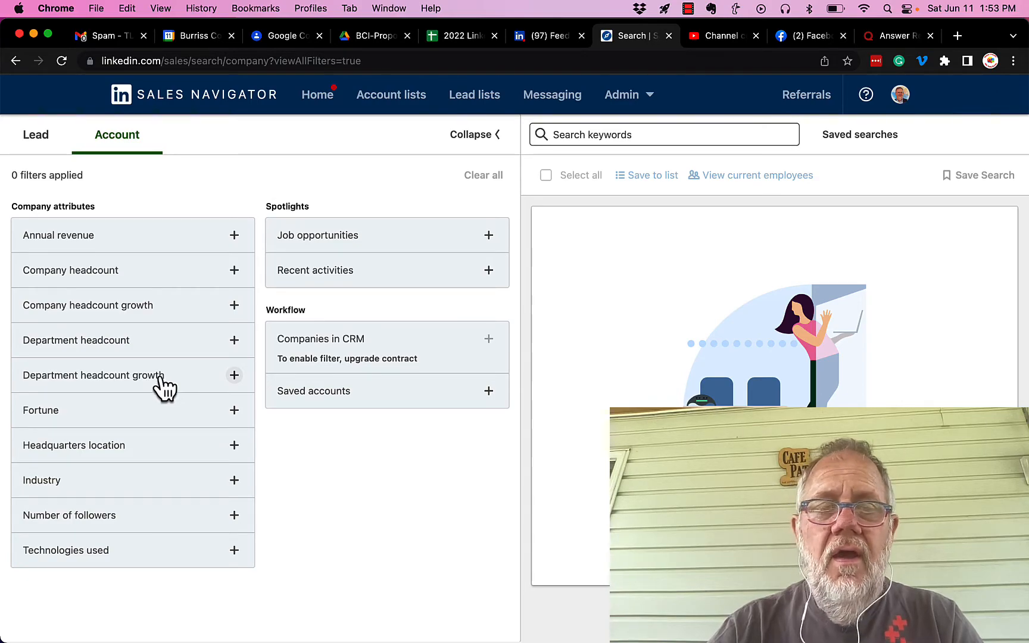
{"action": "mouse_move", "coordinate": [105, 454]}
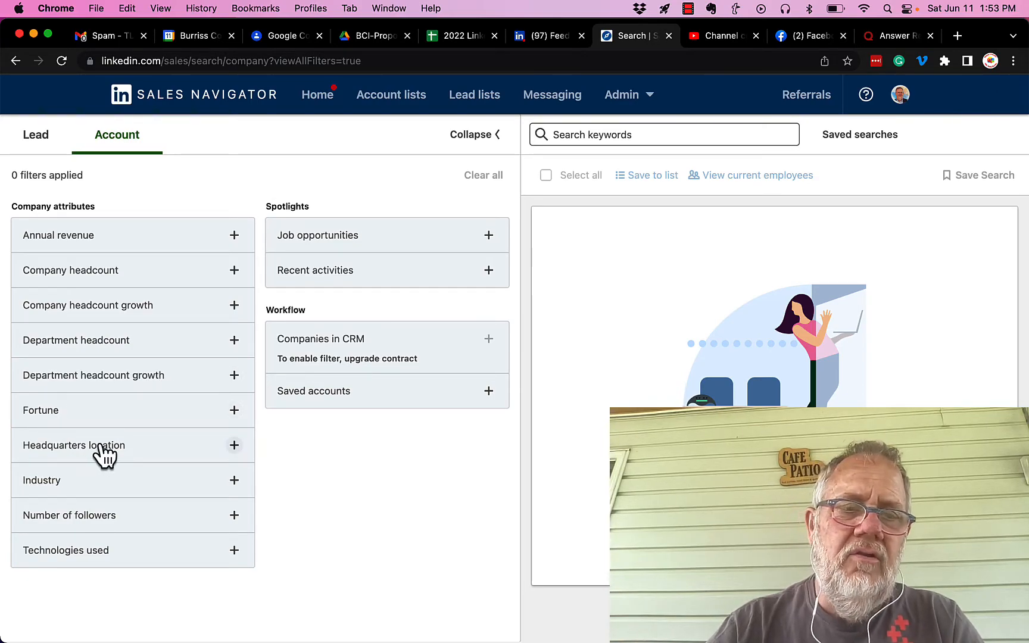
{"action": "mouse_move", "coordinate": [133, 561]}
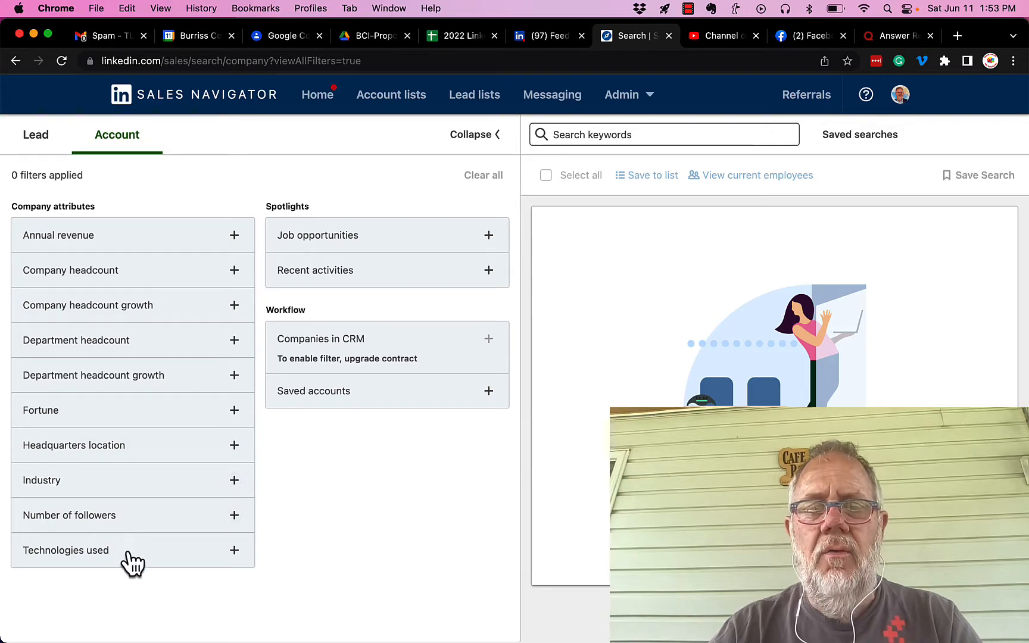
{"action": "mouse_move", "coordinate": [373, 246]}
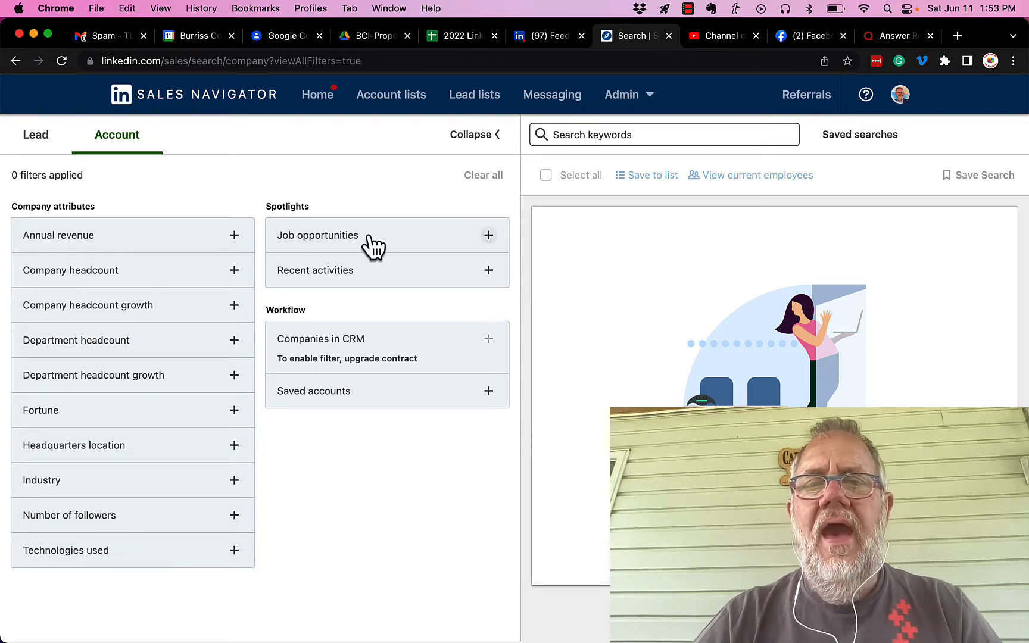
{"action": "mouse_move", "coordinate": [347, 282]}
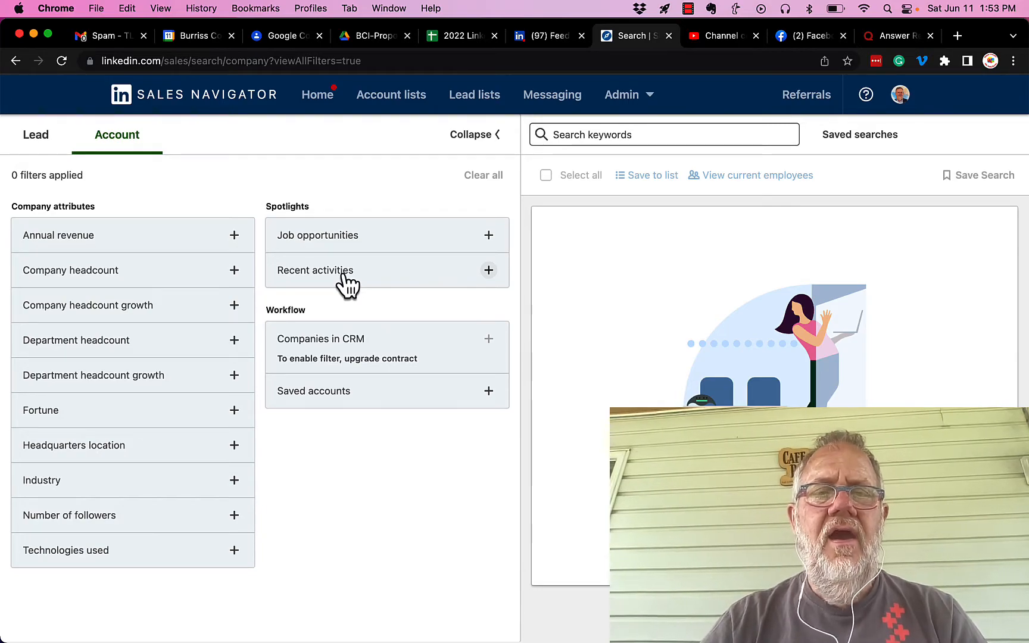
{"action": "mouse_move", "coordinate": [318, 404]}
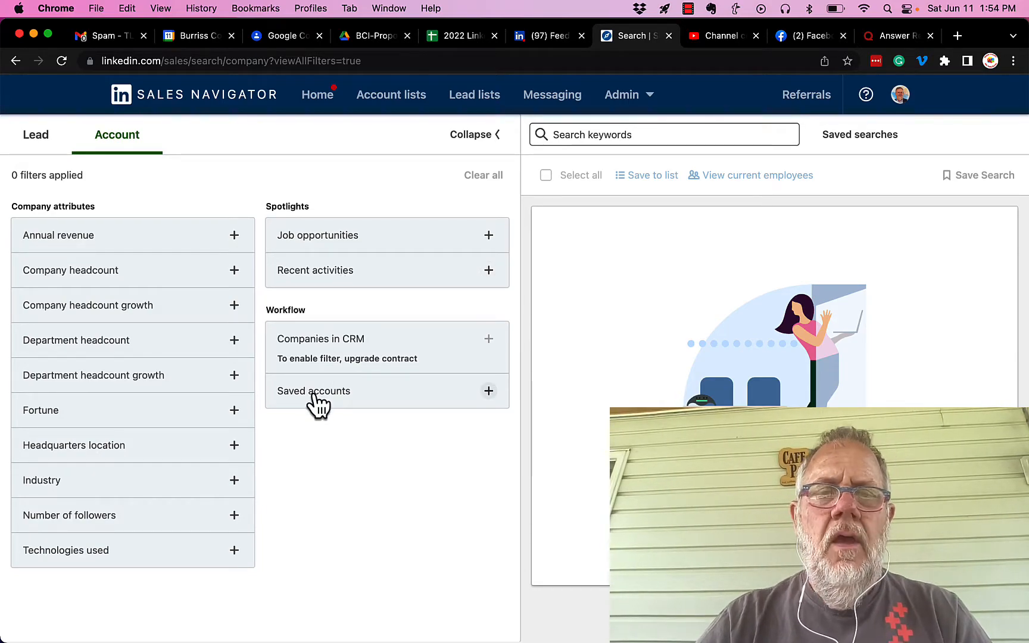
{"action": "mouse_move", "coordinate": [378, 364]}
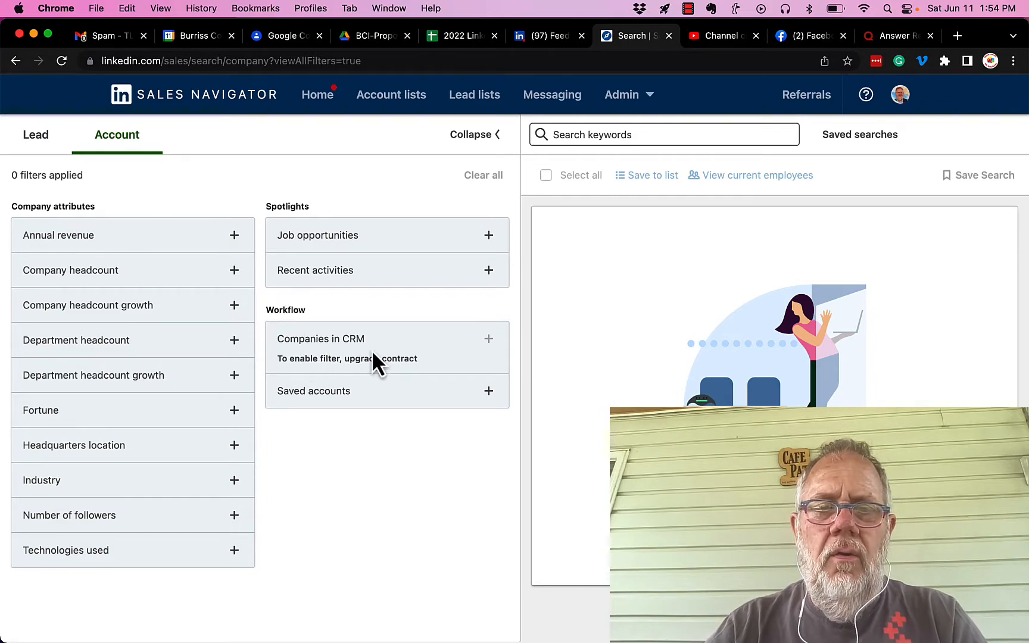
{"action": "mouse_move", "coordinate": [397, 365]}
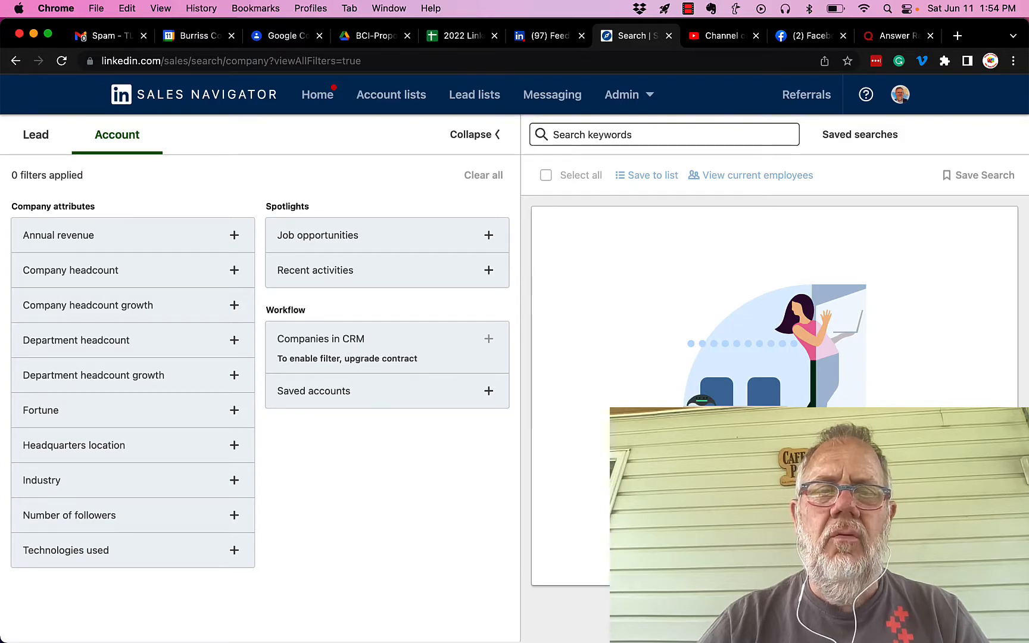
{"action": "mouse_move", "coordinate": [351, 361]}
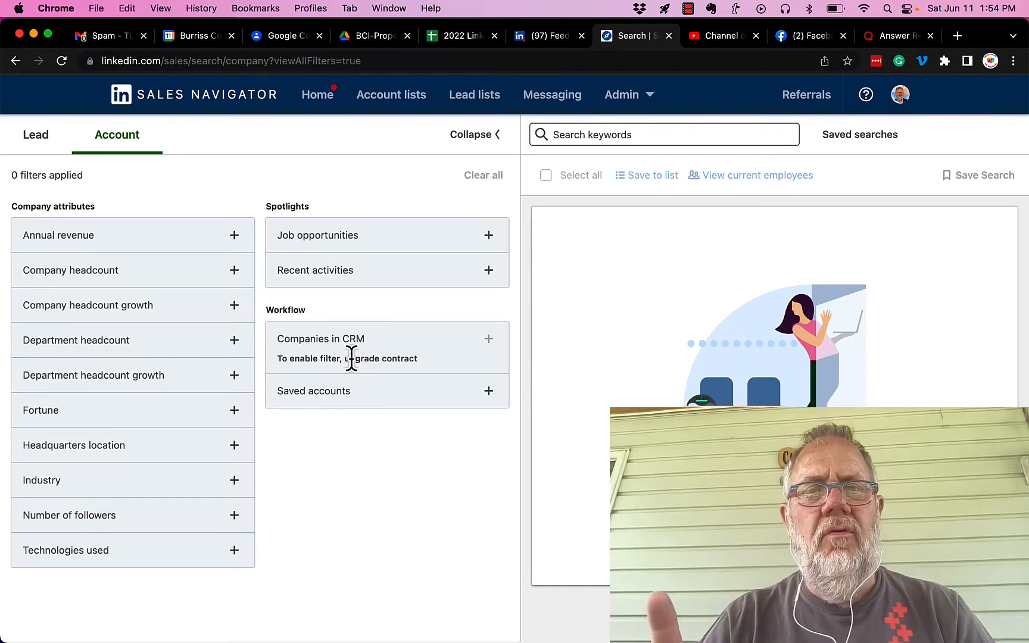
{"action": "mouse_move", "coordinate": [321, 308]}
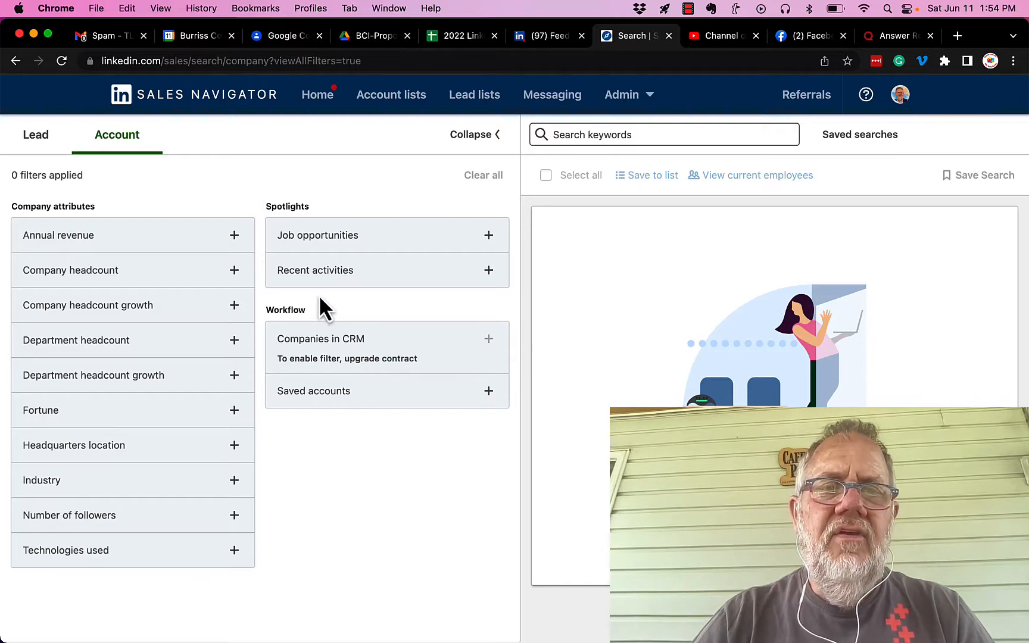
{"action": "mouse_move", "coordinate": [346, 495]}
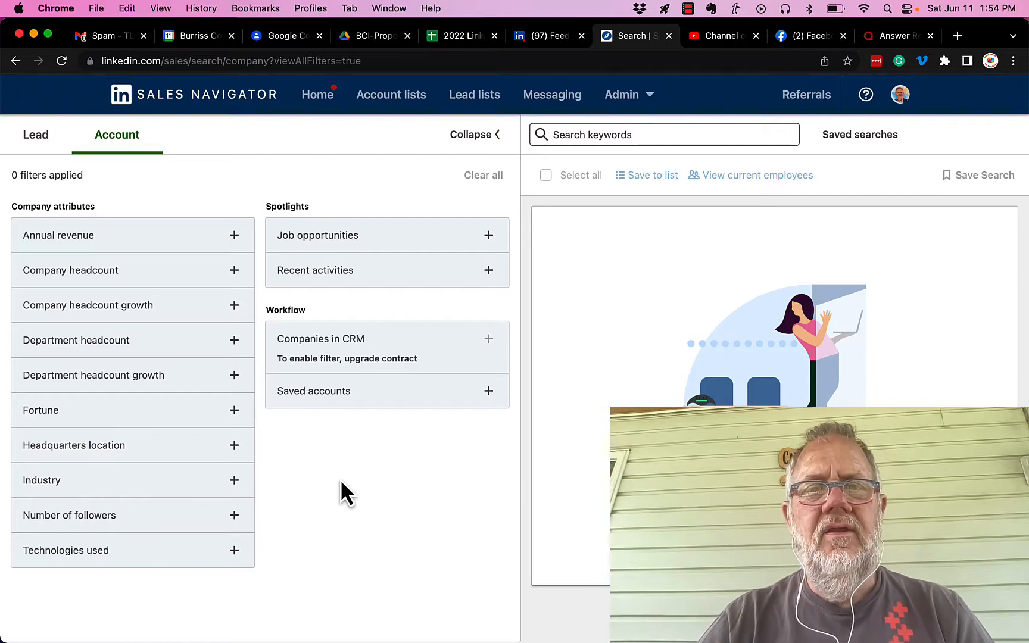
Include Internet under Industry and United States under Headquarters location
{"action": "left_click", "coordinate": [233, 479]}
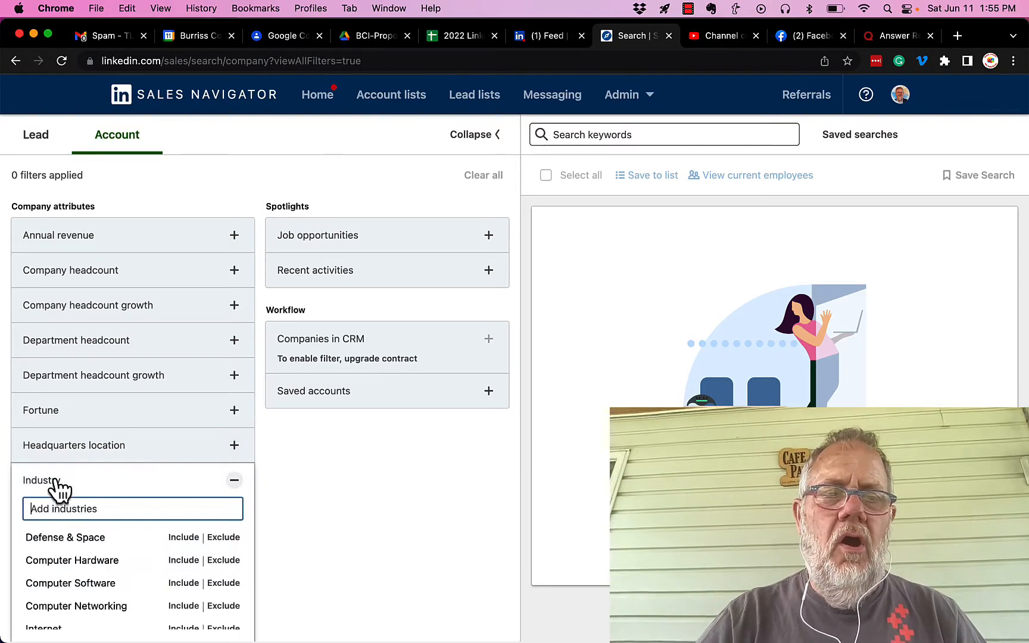
{"action": "scroll", "scroll_direction": "down", "scroll_amount": 3}
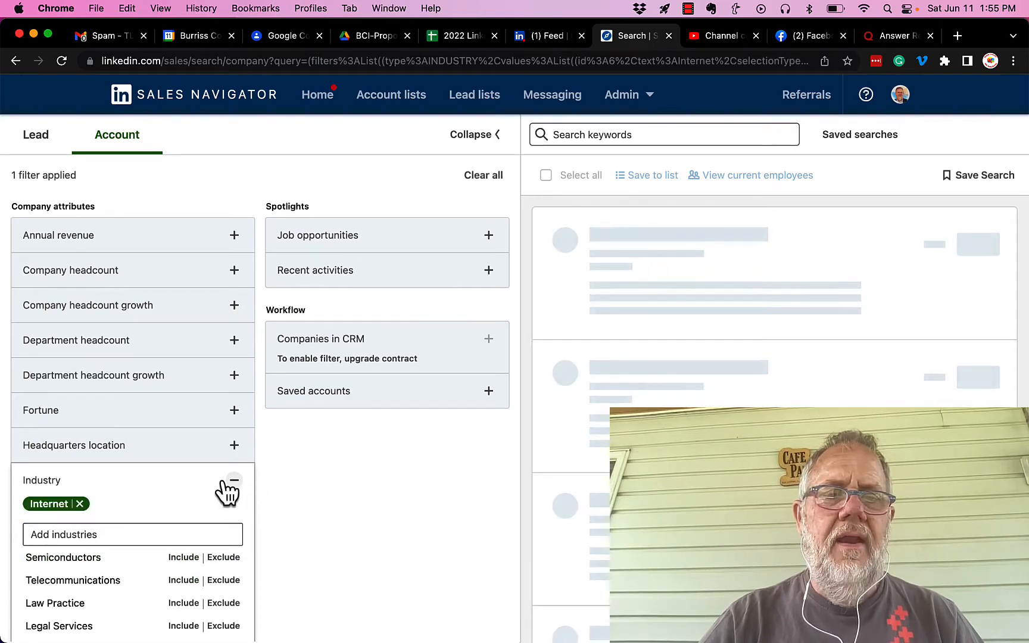
{"action": "left_click", "coordinate": [232, 445]}
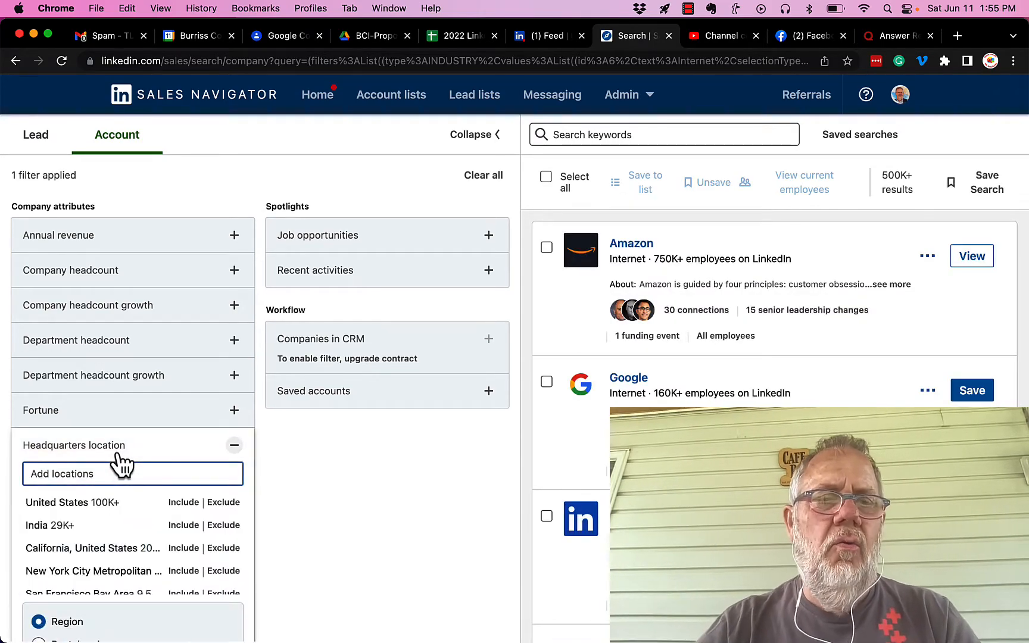
{"action": "left_click", "coordinate": [182, 502]}
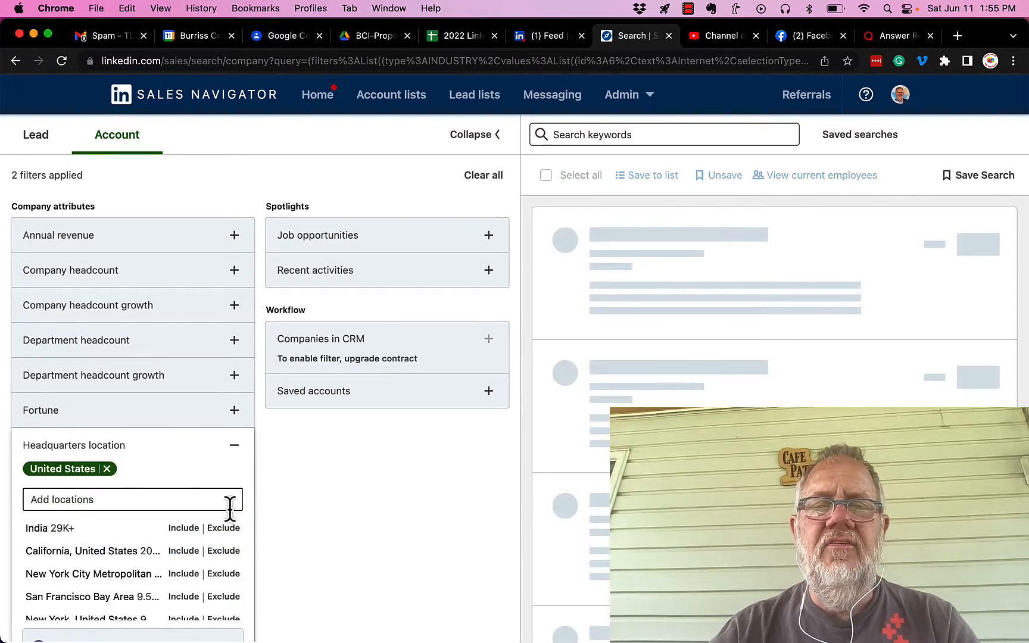
{"action": "mouse_move", "coordinate": [135, 256]}
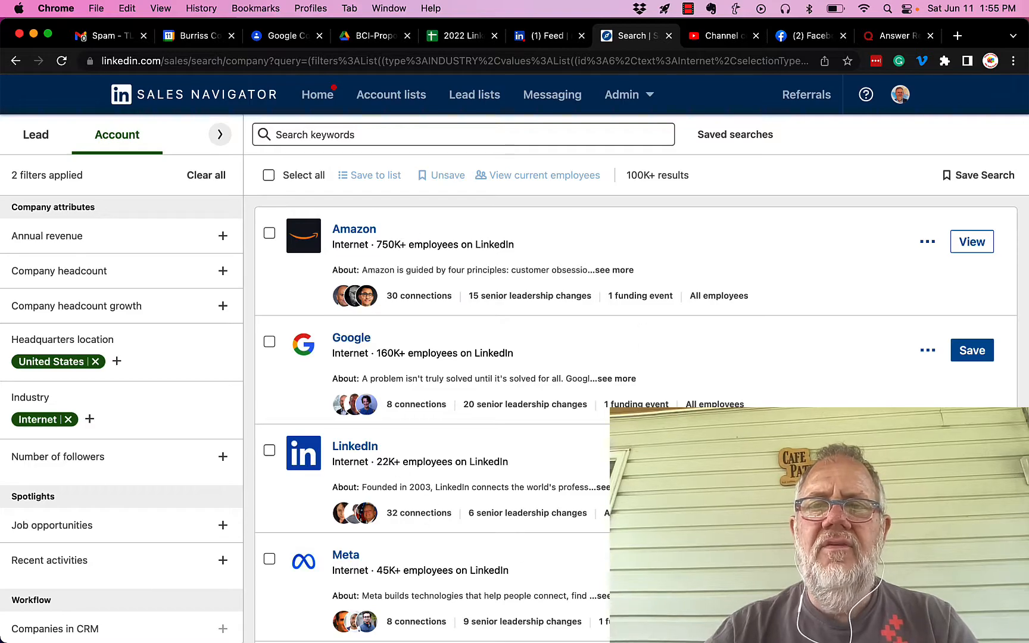
{"action": "mouse_move", "coordinate": [512, 349]}
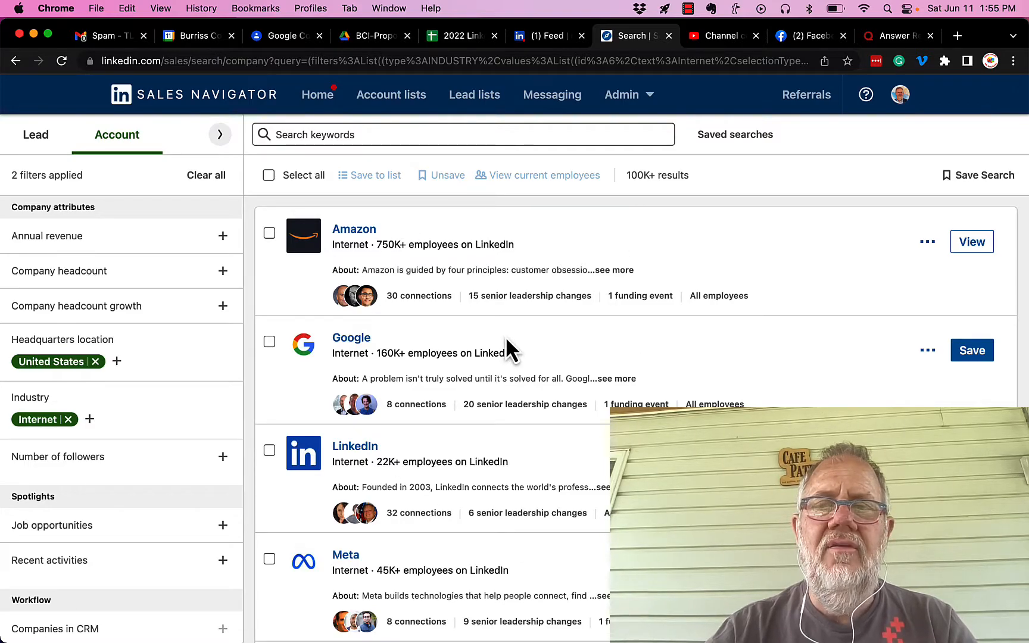
{"action": "mouse_move", "coordinate": [354, 229]}
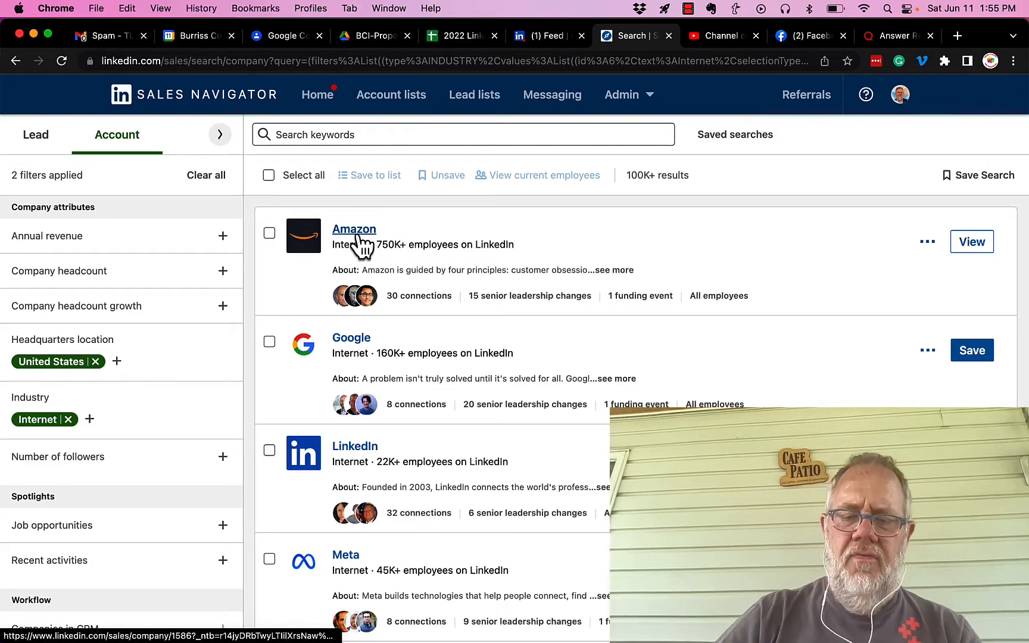
{"action": "right_click", "coordinate": [354, 230]}
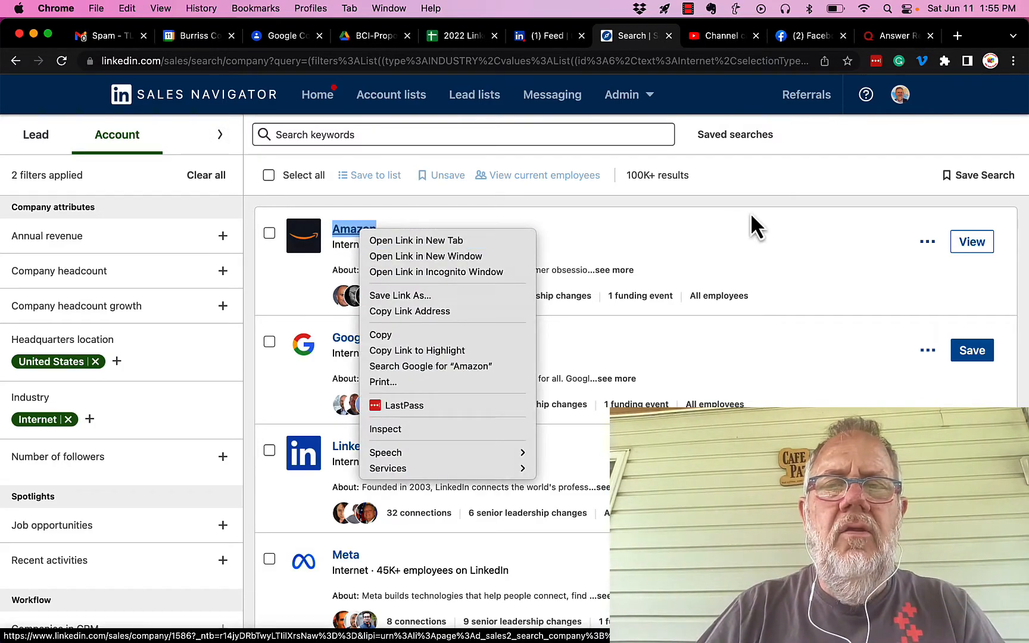
{"action": "left_click", "coordinate": [761, 197]}
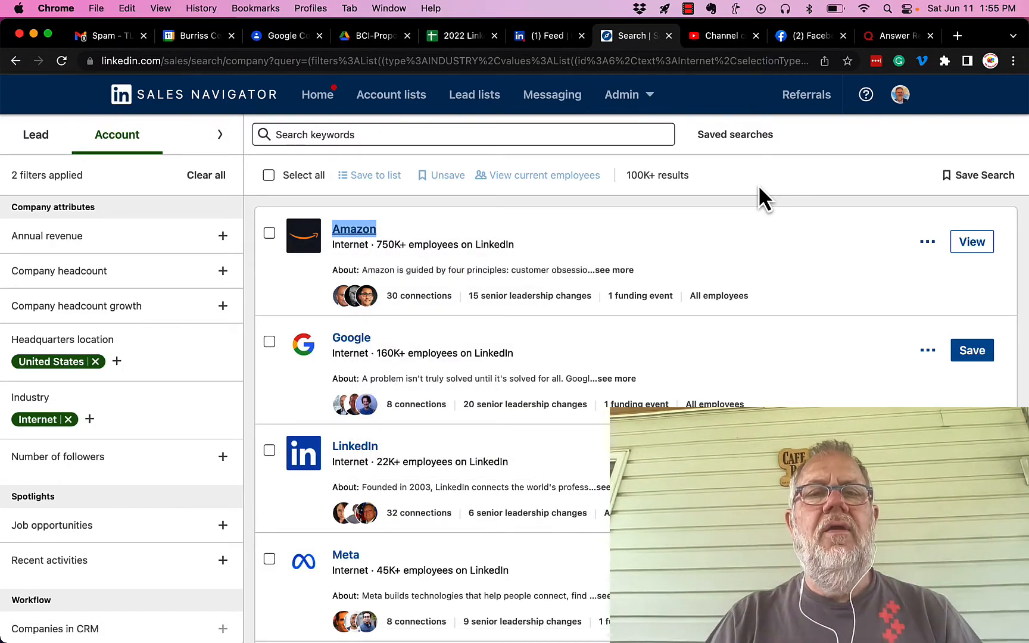